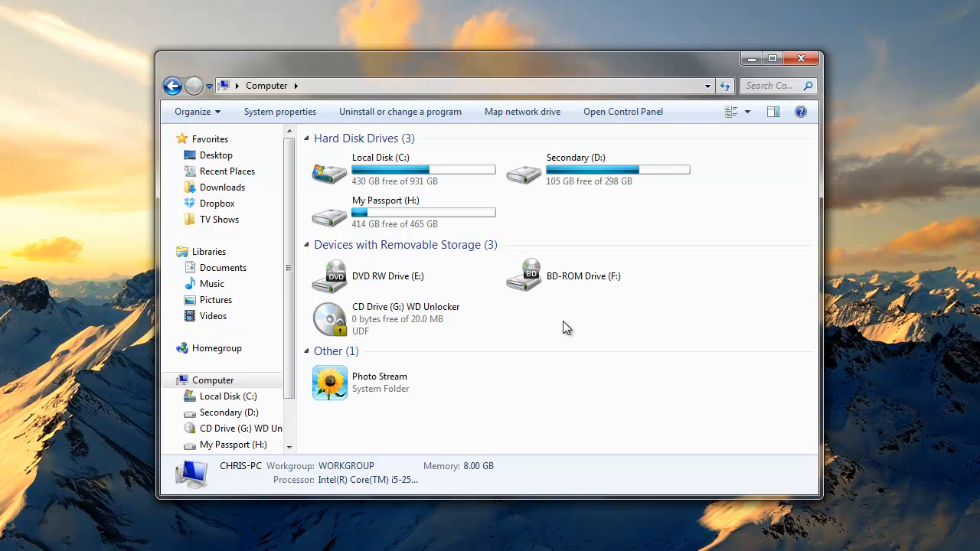
mouse_move(427, 330)
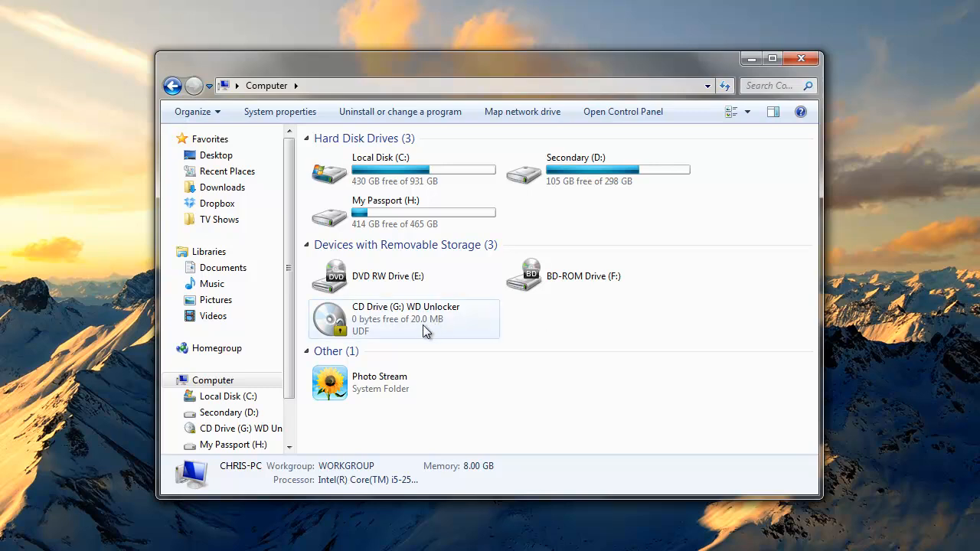
mouse_move(406, 341)
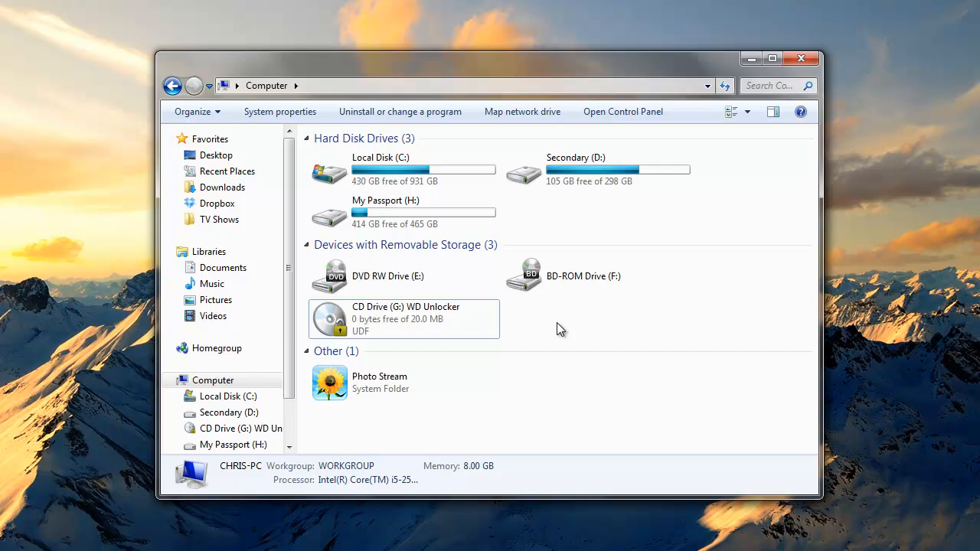
mouse_move(561, 329)
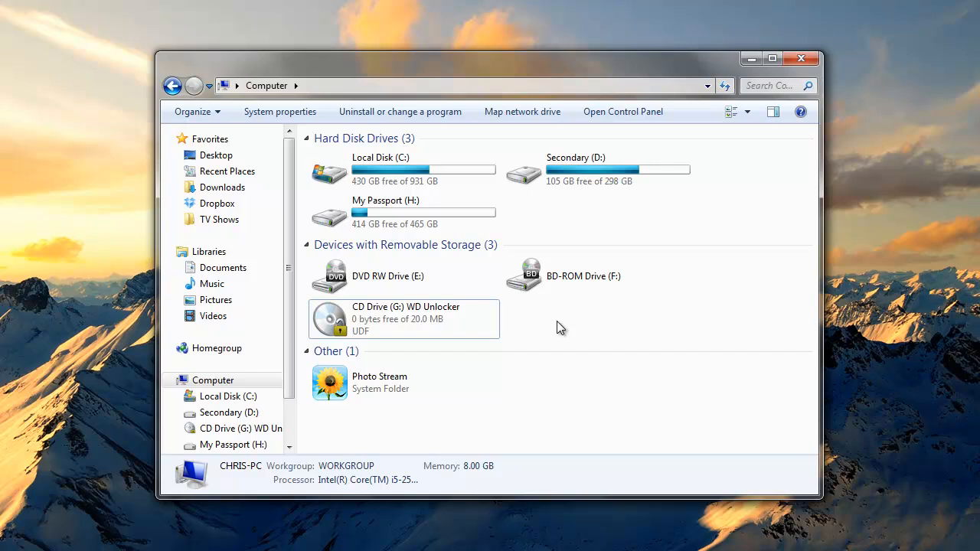
Inspect the My Passport (H:) and WD Unlocker CD (G:) drive details, then open Start
click(402, 213)
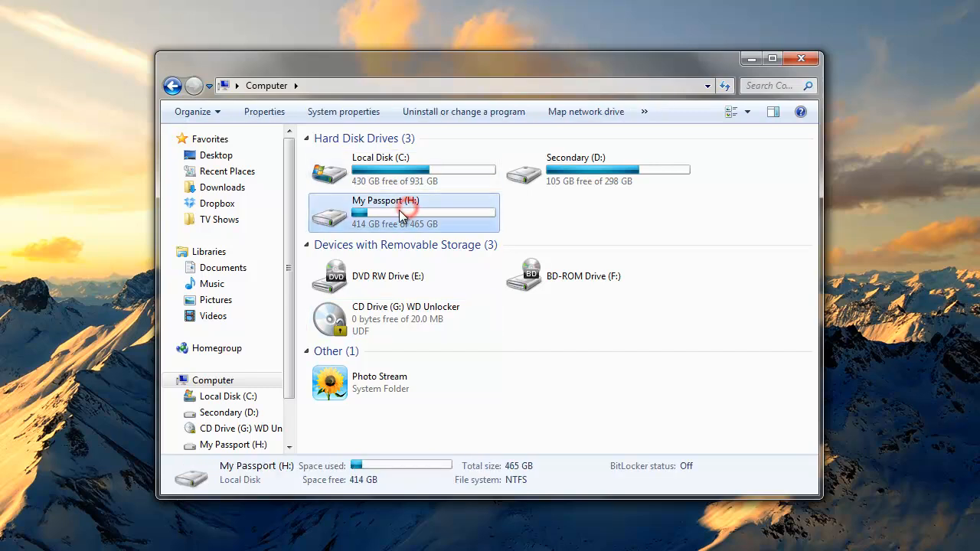
click(420, 319)
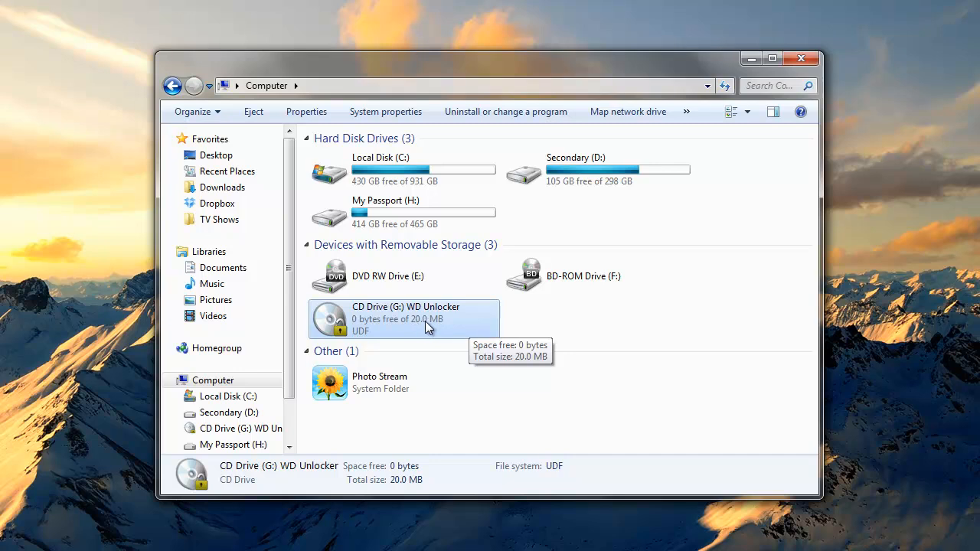
mouse_move(435, 324)
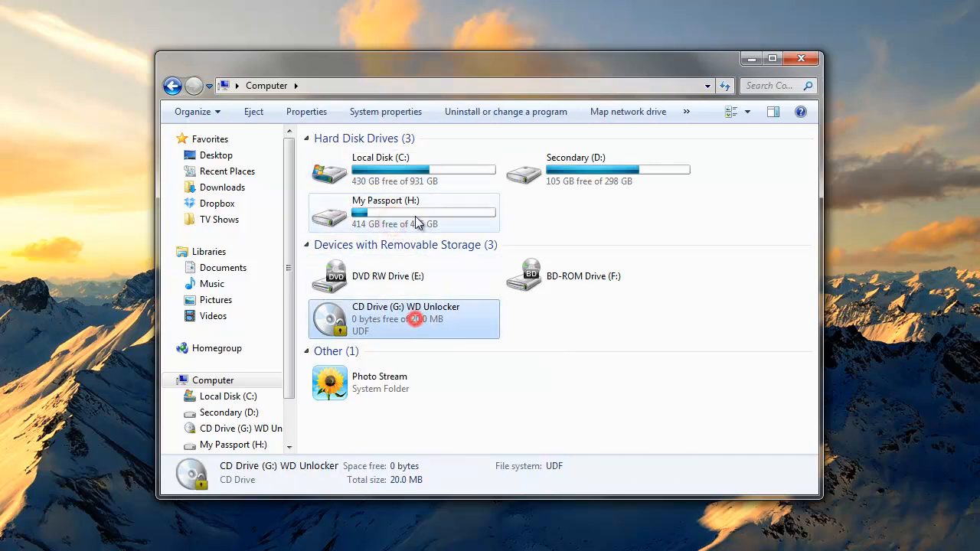
click(405, 212)
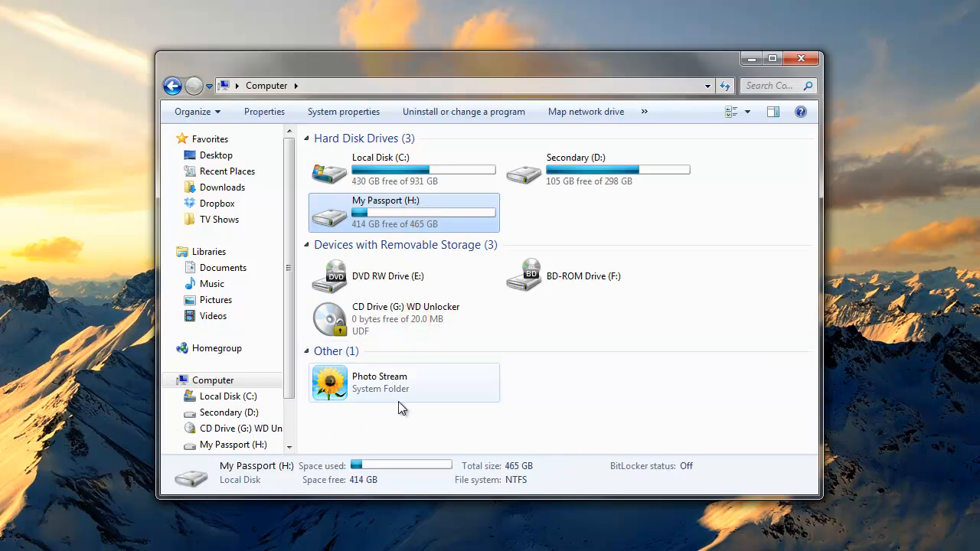
click(9, 542)
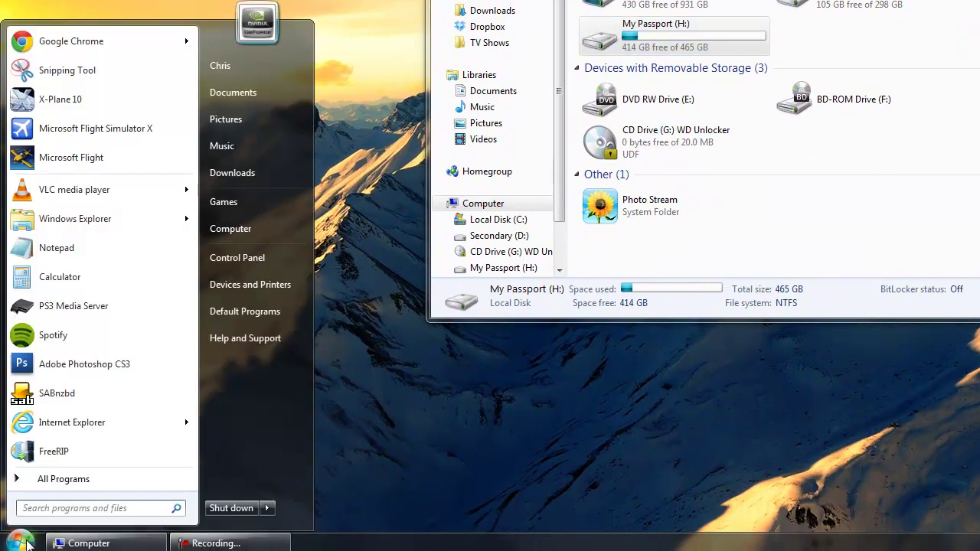
Search 'Device' and launch Device Manager from the Control Panel results
text(Device)
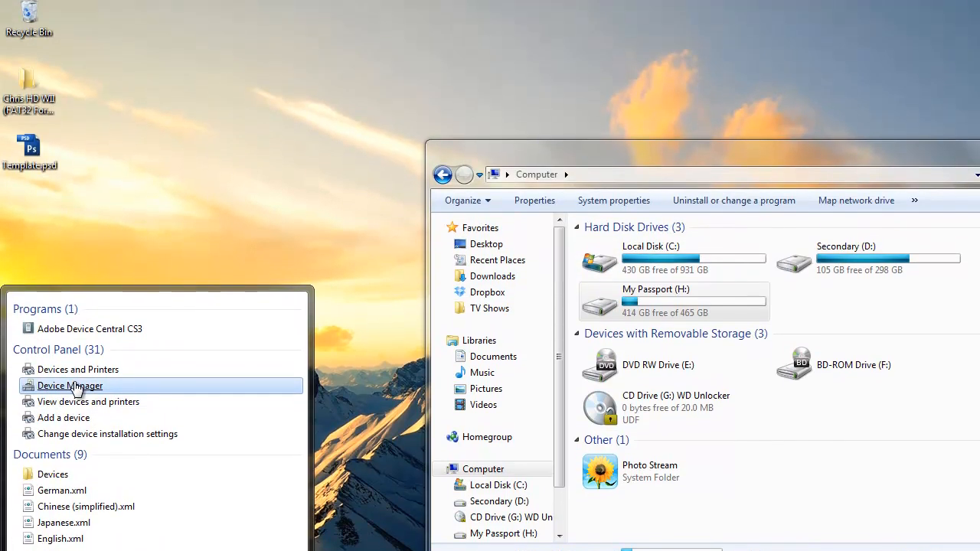
click(70, 386)
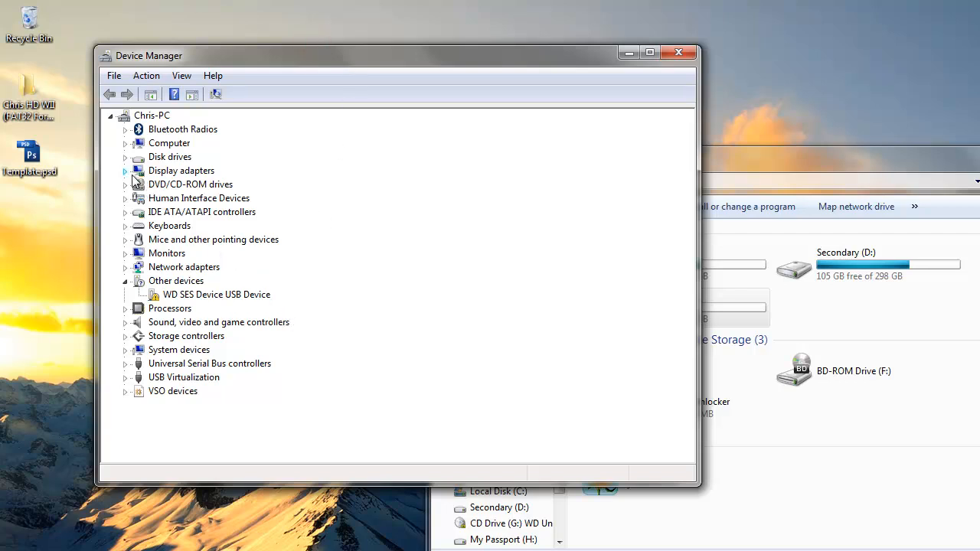
Disable WD Virtual CD 070A under DVD/CD-ROM drives, confirm, and return to Computer
click(125, 184)
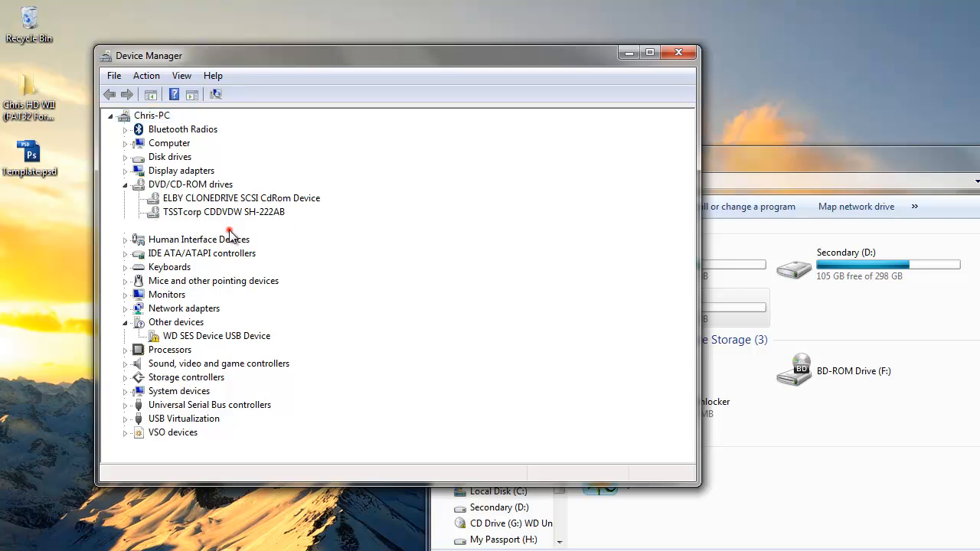
right_click(227, 225)
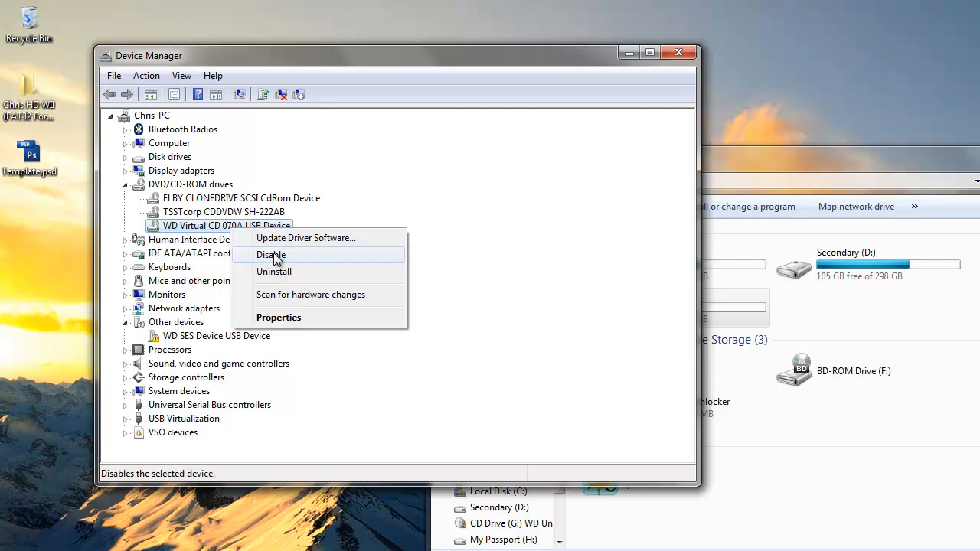
click(271, 255)
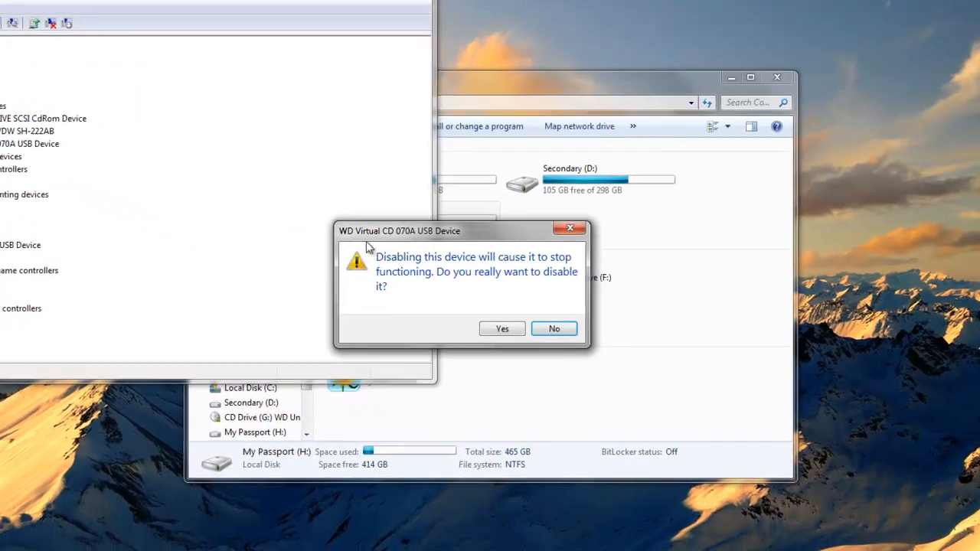
click(499, 327)
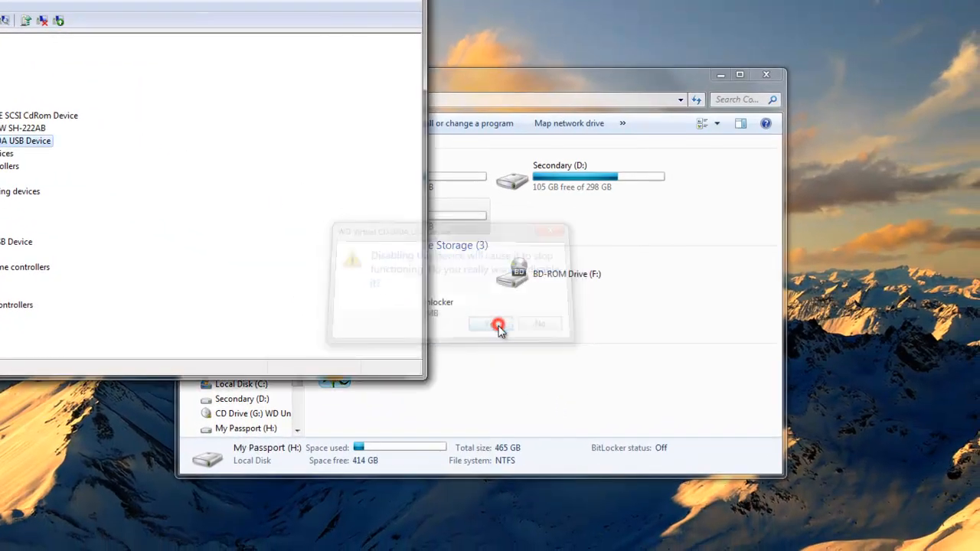
click(492, 324)
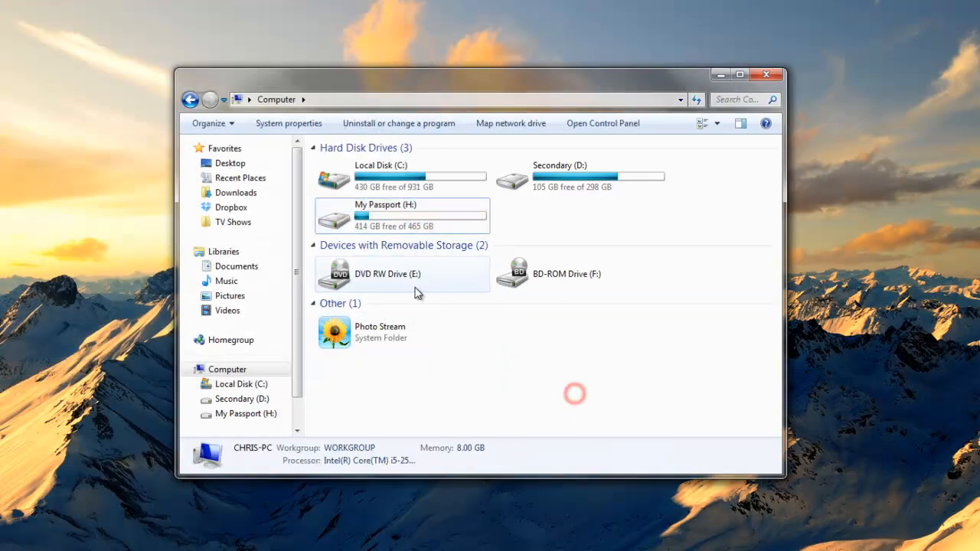
mouse_move(565, 418)
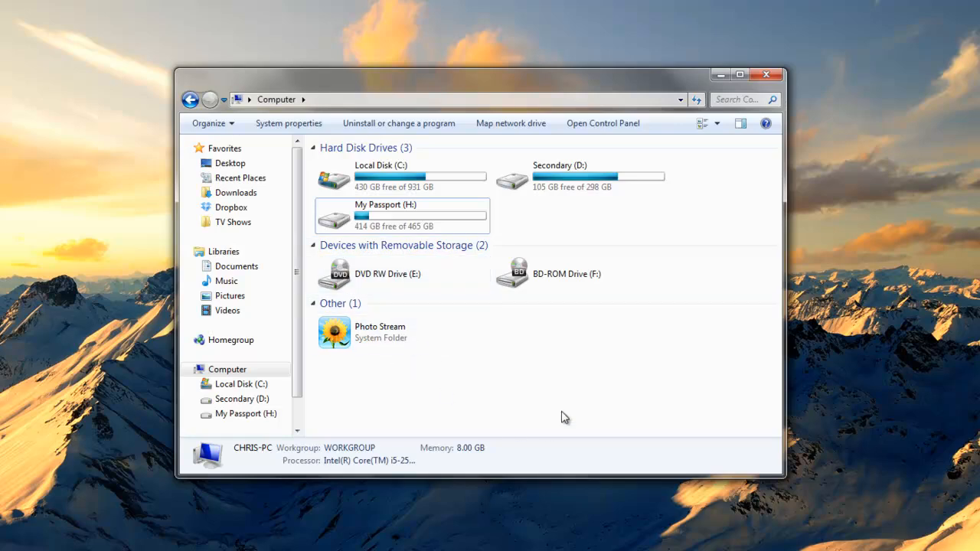